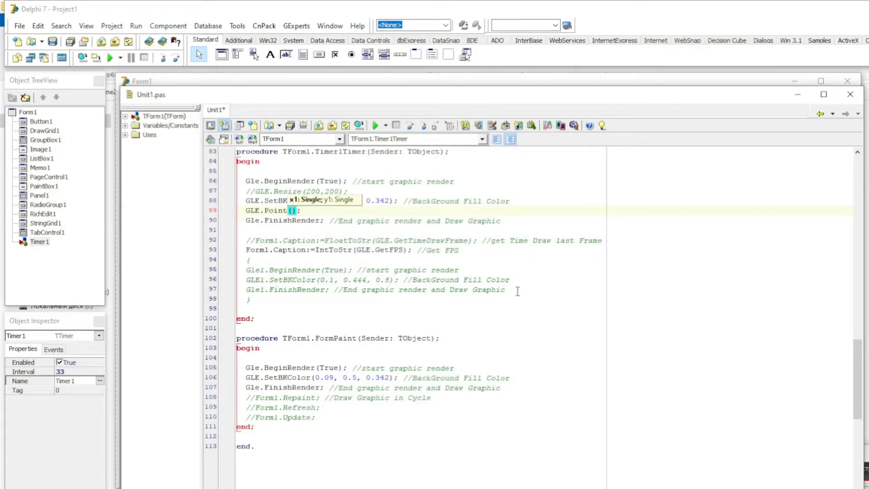
Step: Add GLE.PointSize(10) and GLE.Point(10,10) in Timer1Timer and run the project
text(10,10)
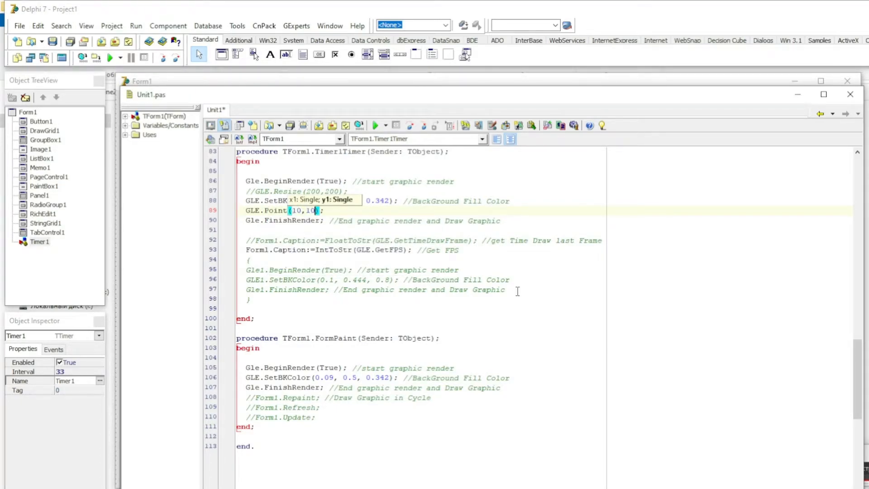
click(111, 58)
text(GLE.PointSize(10);)
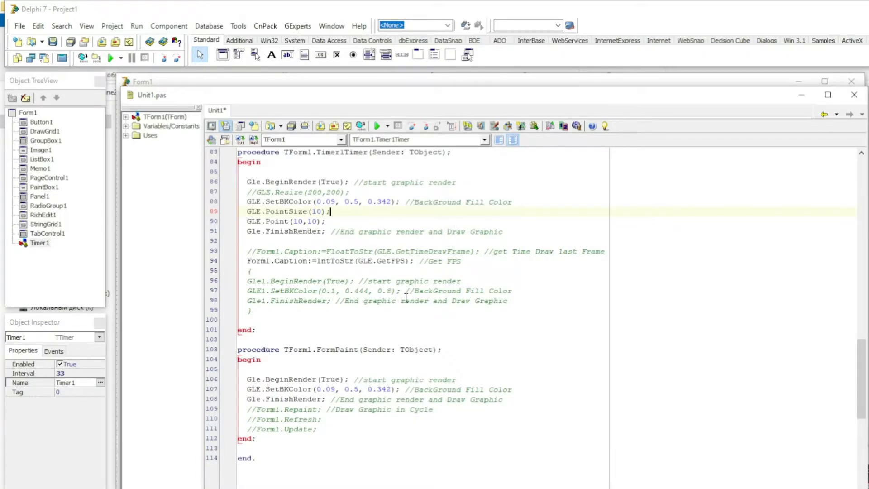
click(110, 58)
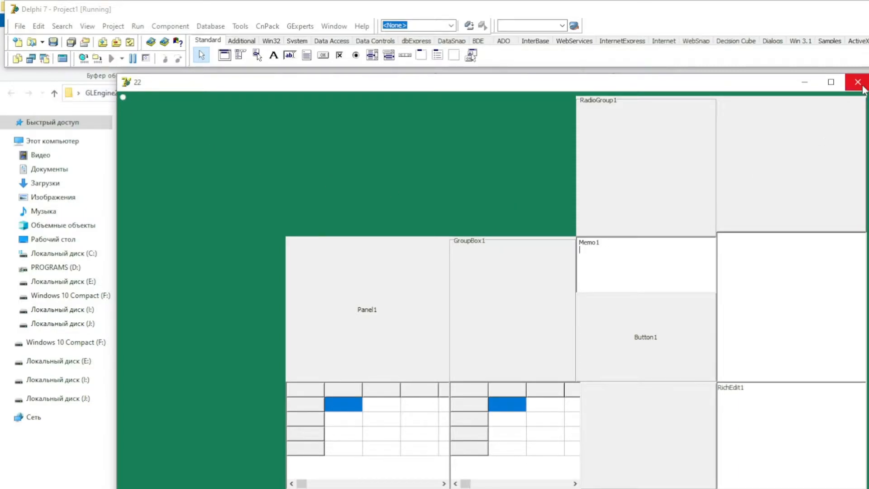
Step: Close the running form after seeing the point on the green background
click(861, 82)
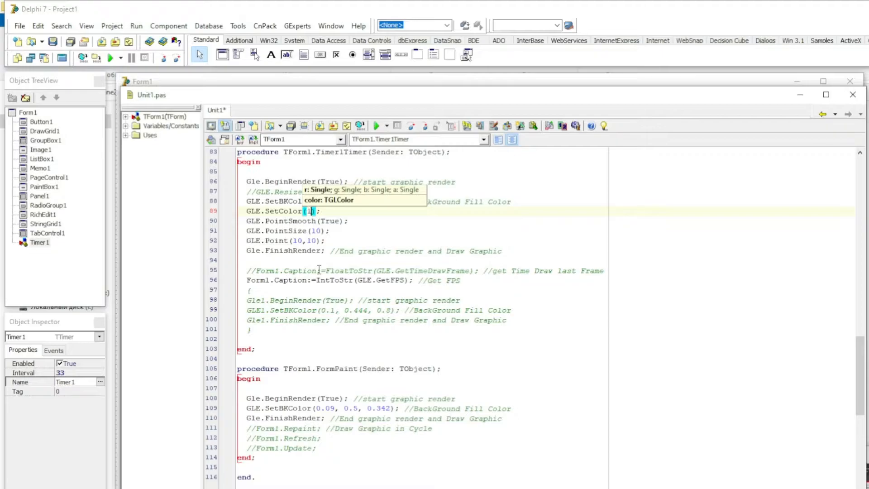
Step: Add GLE.SetColor(1,0.5,0.65,...) above PointSmooth, adjusting its alpha to 0.9, and run
text(,0.5)
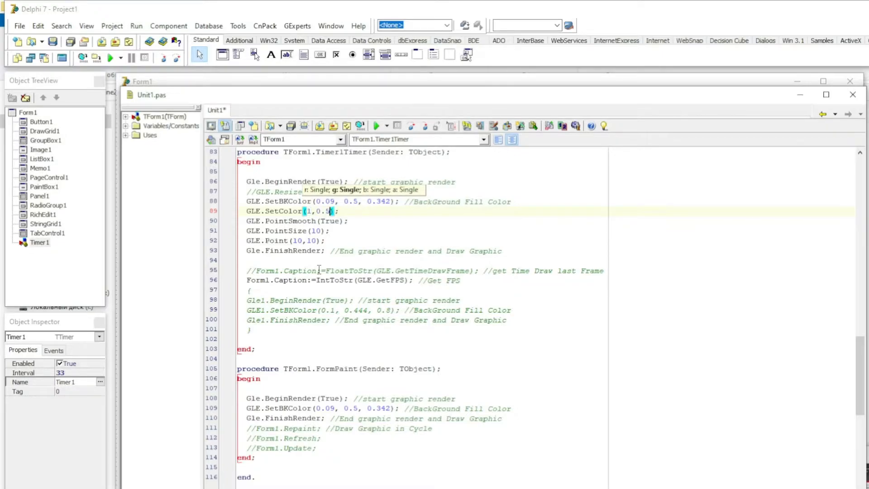
text(0)
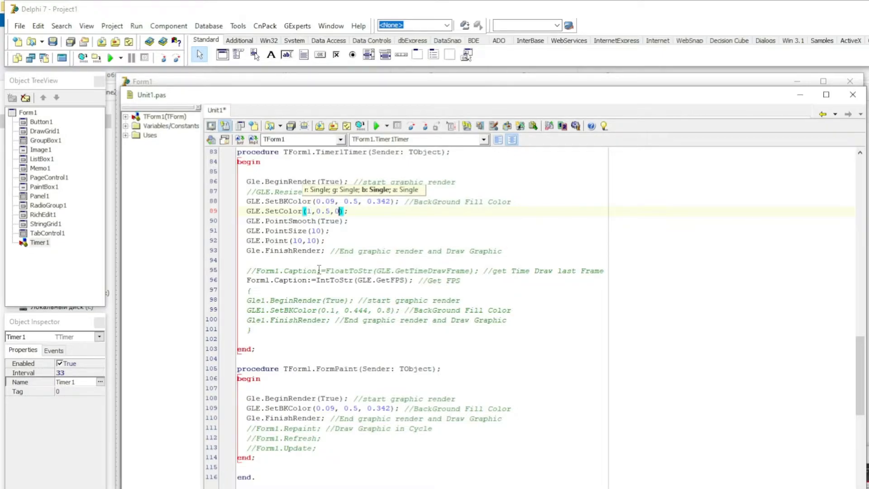
text(.65)
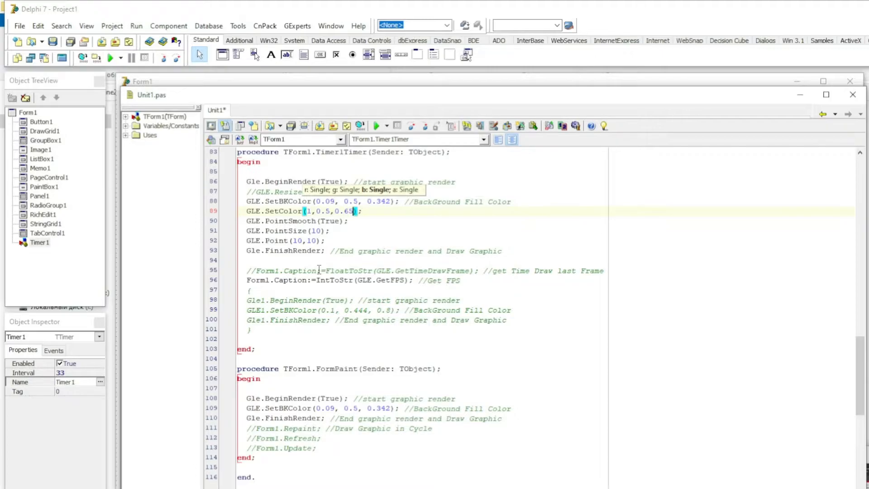
text(,0)
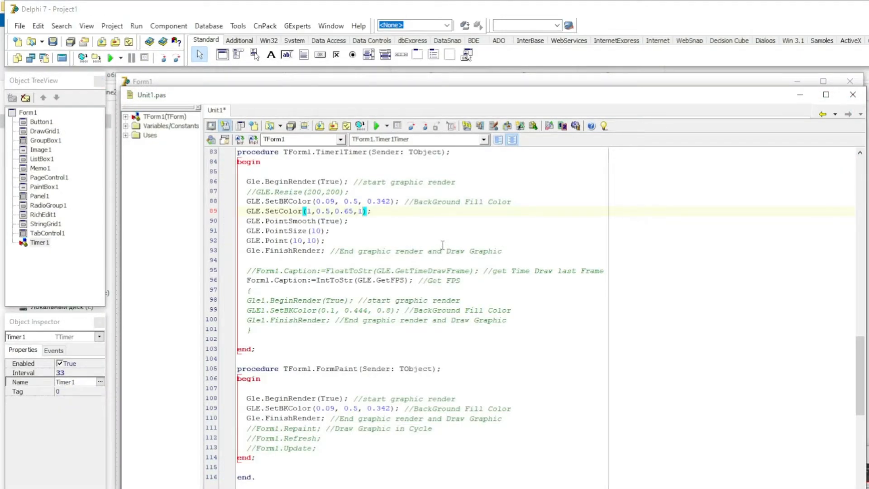
click(110, 58)
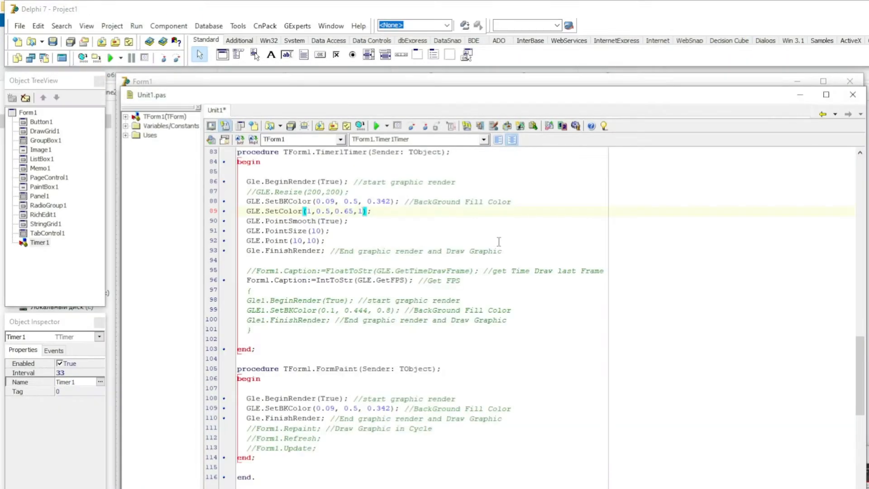
text(0.9)
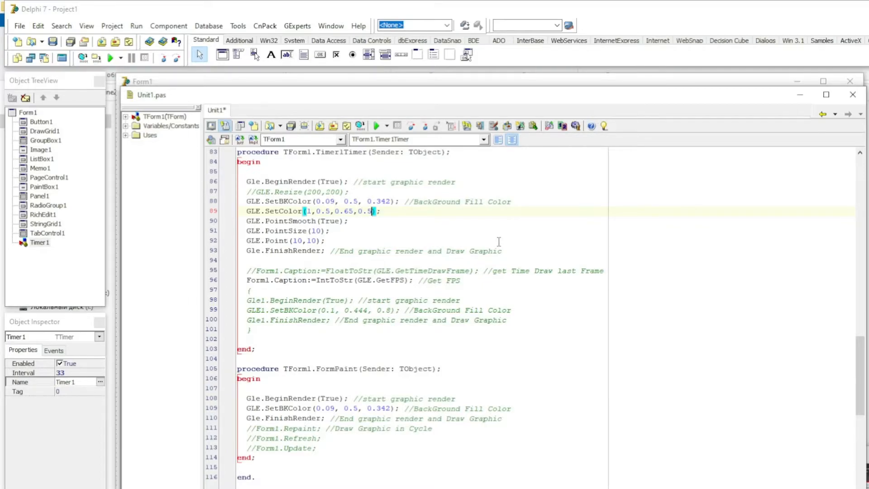
click(110, 57)
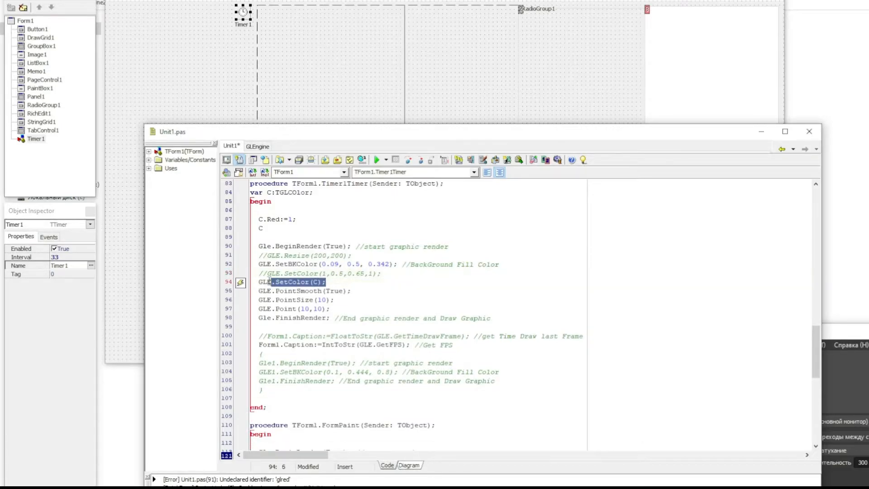
Step: Set C.Green:=0.15, C.Blue:=0.347 and C.alpha in the timer handler
click(261, 228)
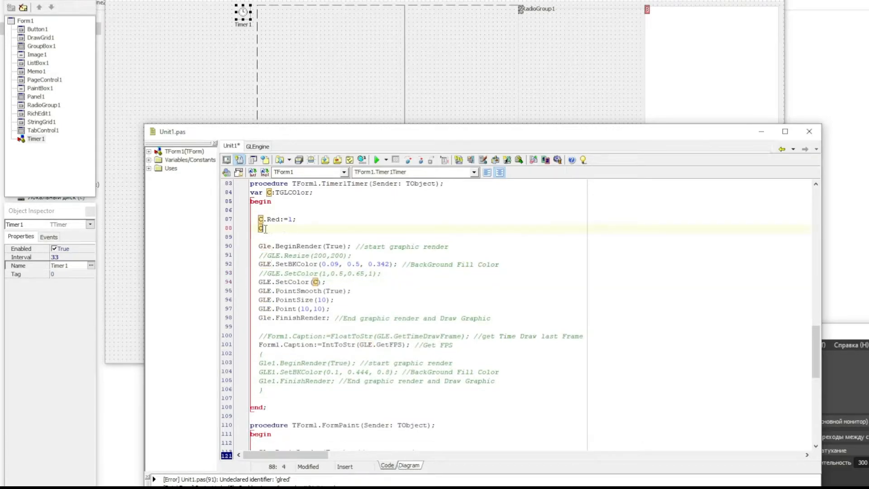
text(Green)
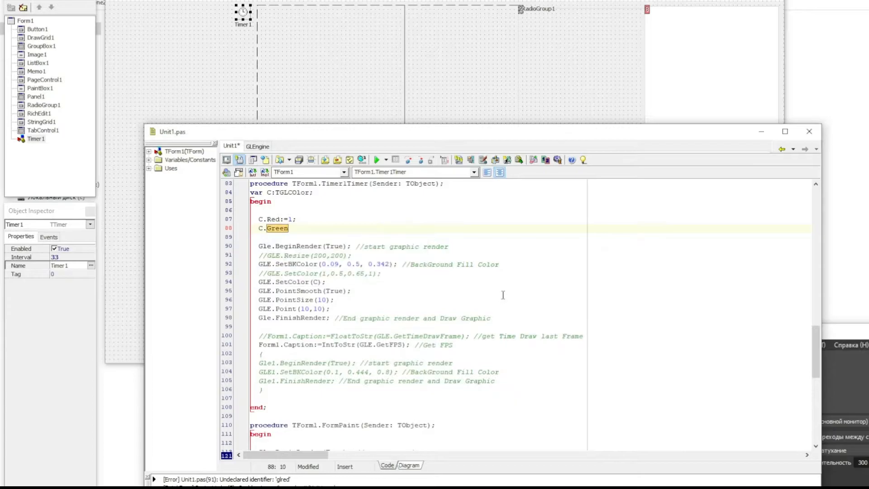
text(:=0.15)
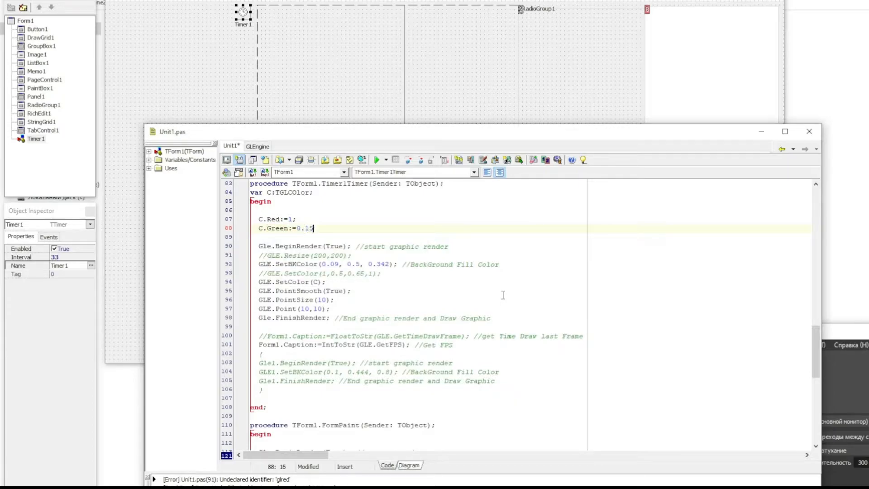
text(C.Blue:=)
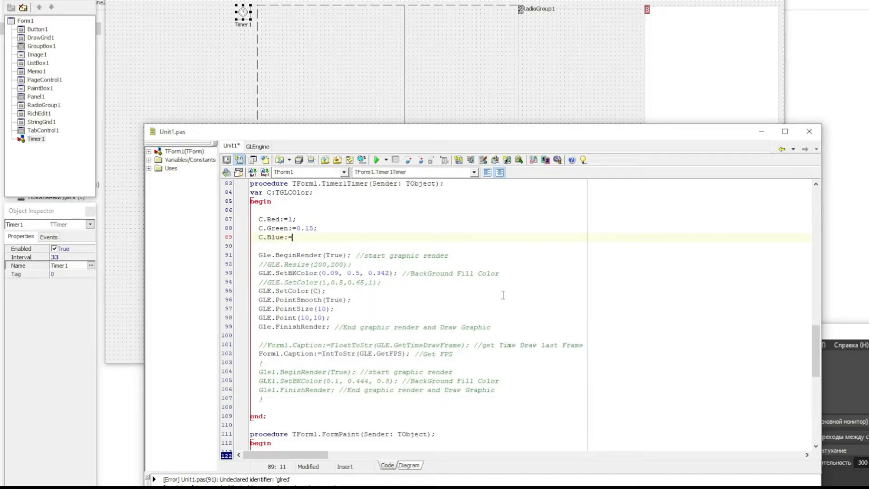
text(0.)
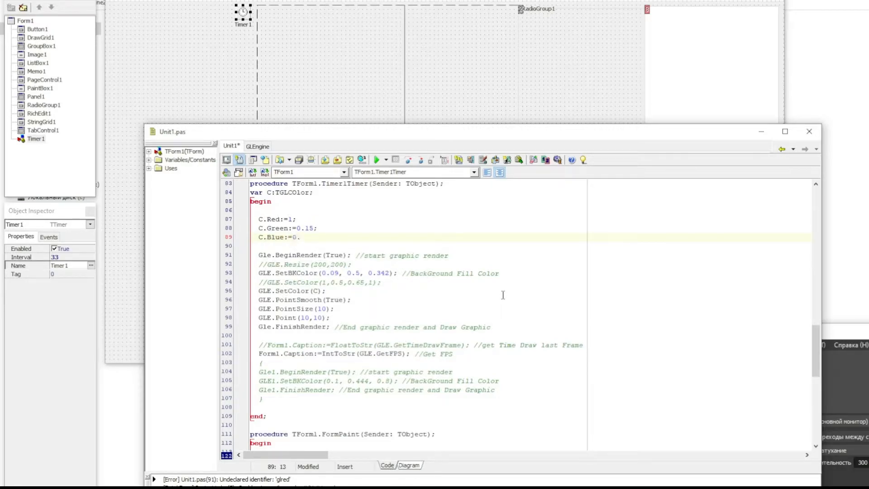
text(347)
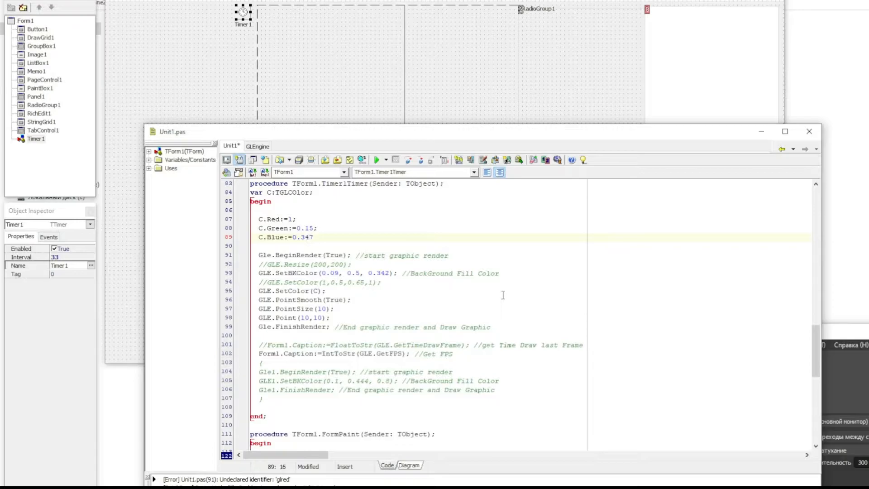
text(C.alpha:=1;)
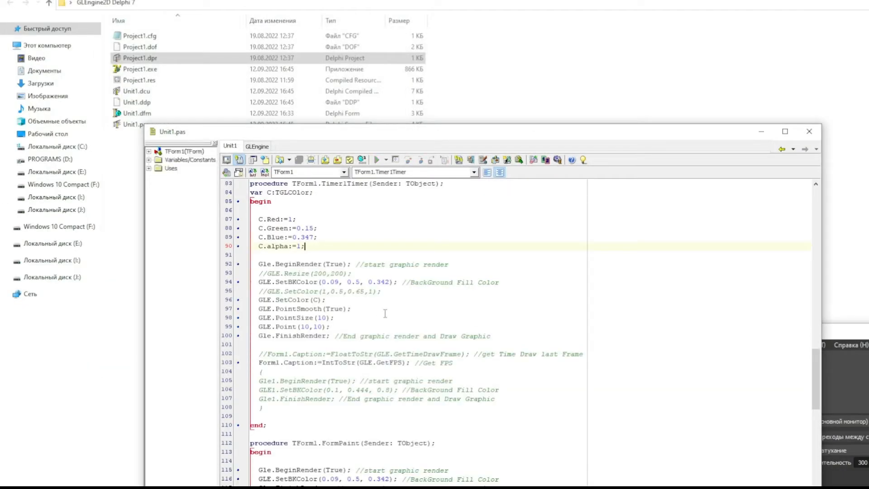
click(378, 159)
text(GLE.Line();)
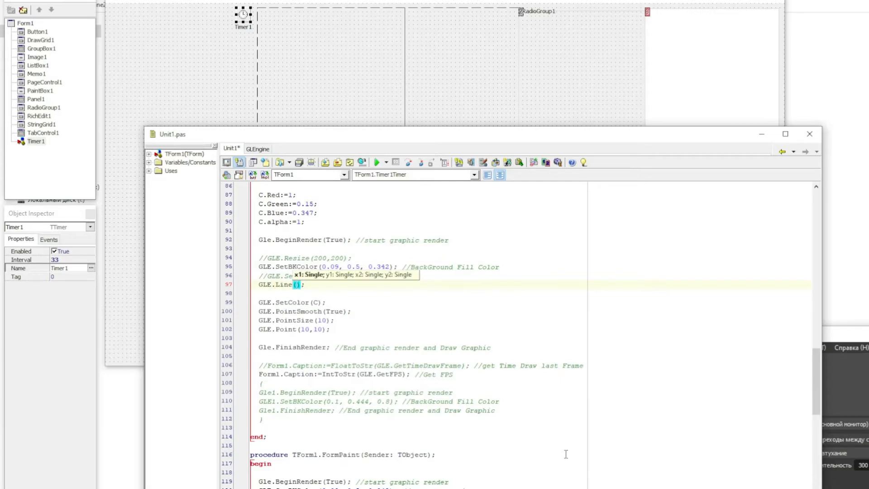
Step: Finish GLE.Line(50,50,300,50) and insert GLE.LineWidth(8) and GLE.SetColor(0.3,0.76,...) above it
text(50,50,)
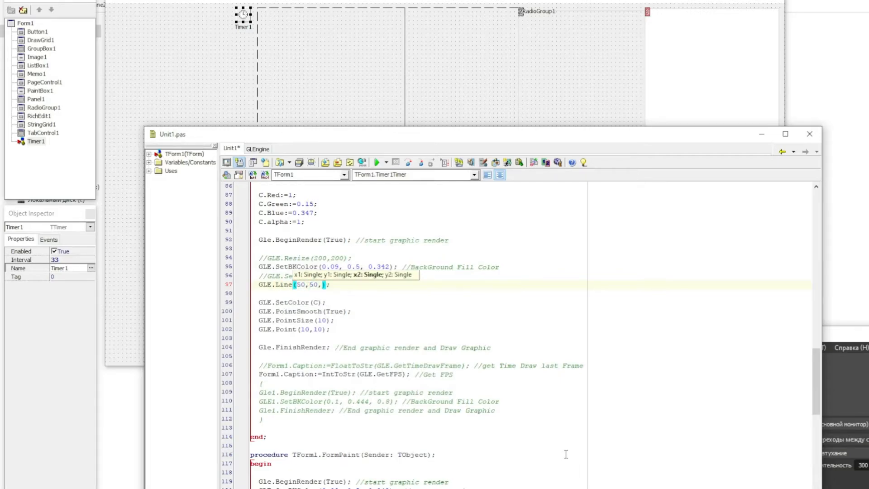
text(300,50)
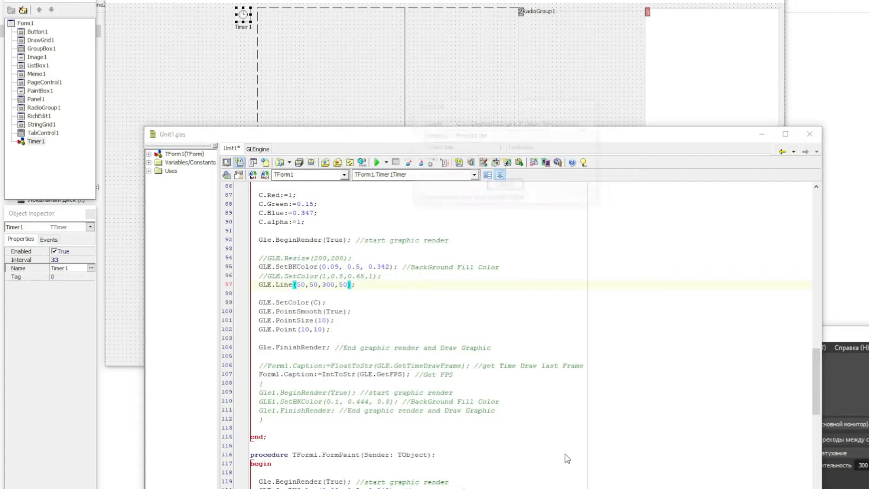
click(376, 162)
text(GLE.LineWidth(8);)
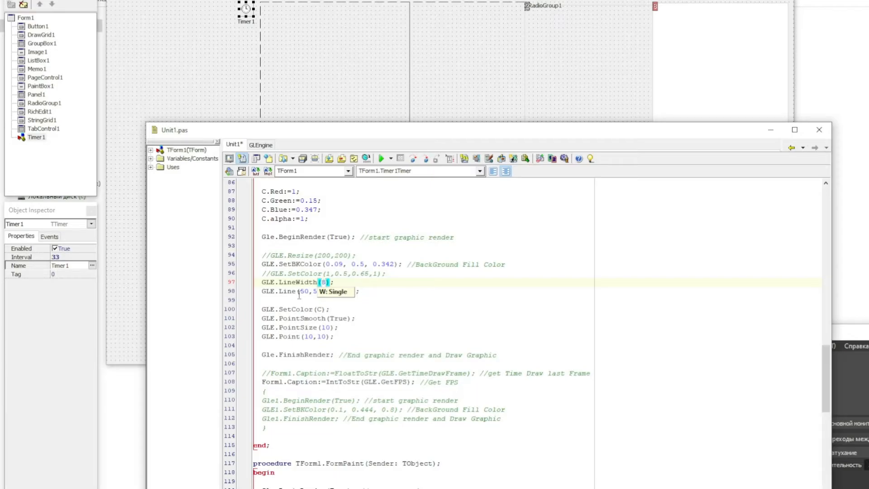
click(382, 158)
text(GLE.SetColor();)
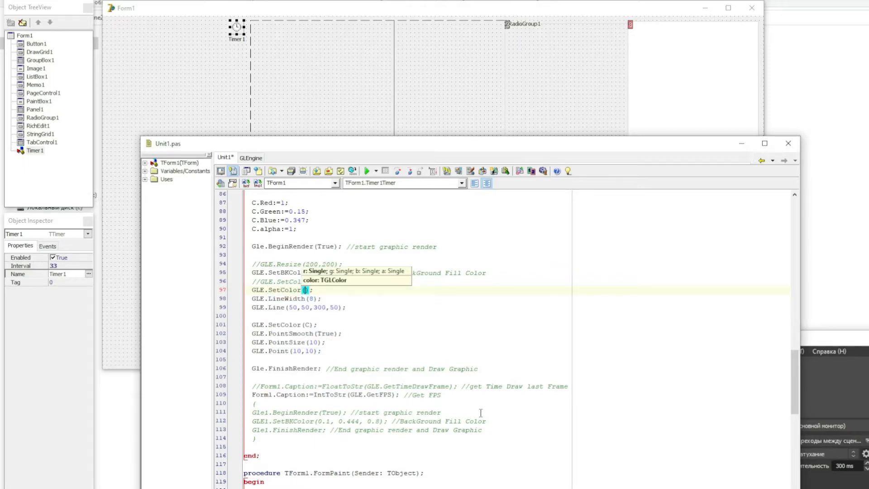
text(0.3,0.76,1,1)
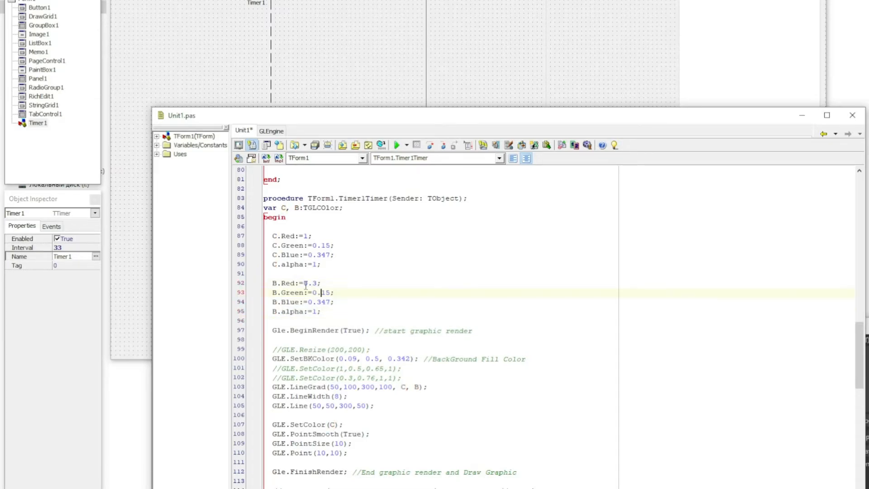
Step: Set B.Green:=0.65 for the second colour
text(0.65)
text(GLE.Bolt();)
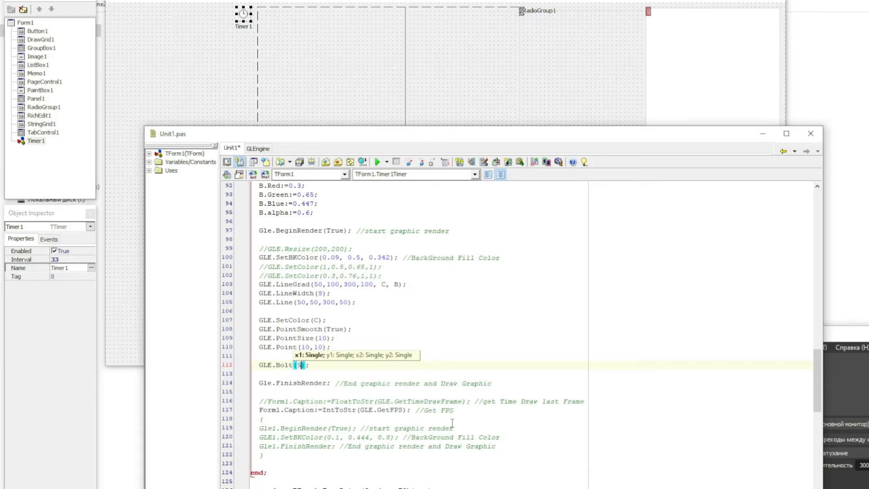
Step: Write GLE.Bolt(50,150,300,150) below the point call and select that statement
text(50,)
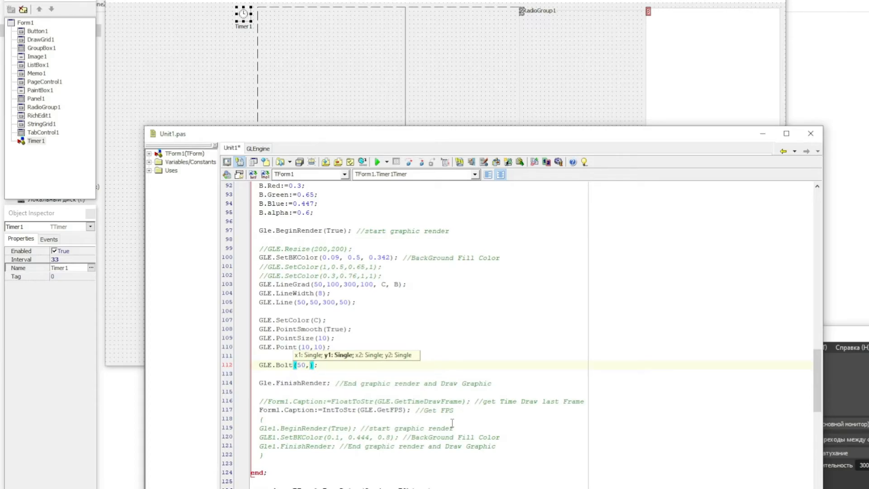
text(150,)
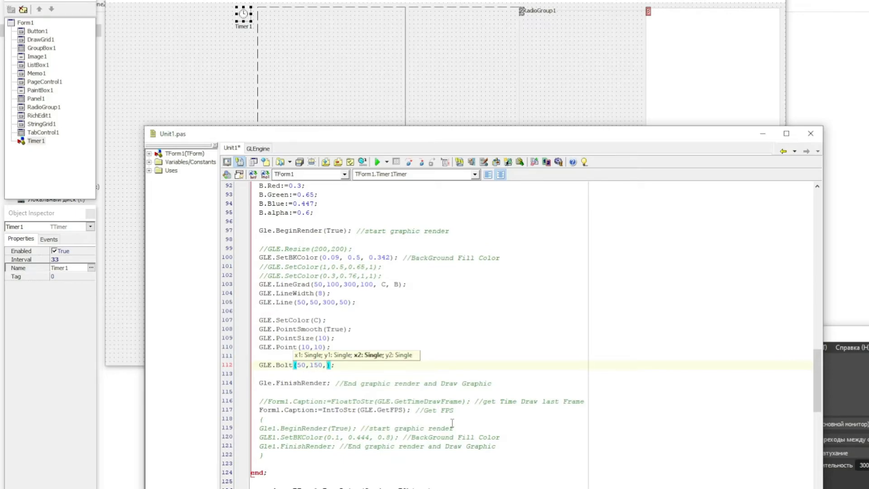
text(300,150)
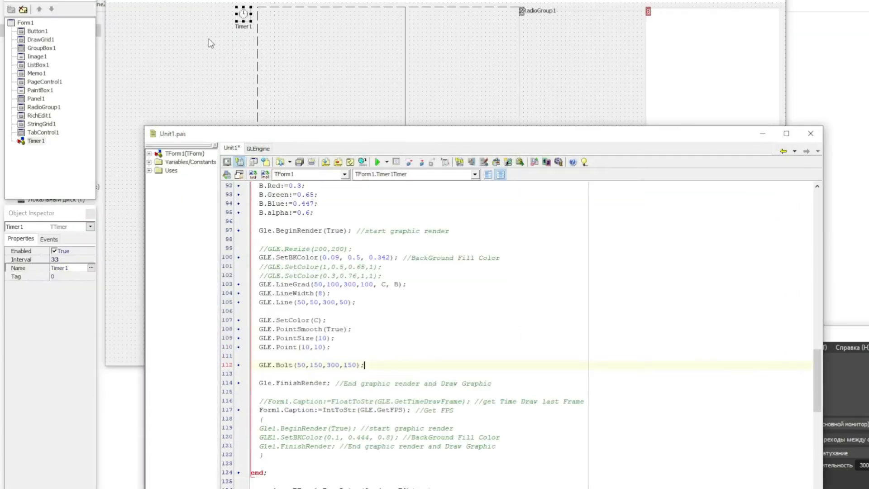
triple_click(61, 259)
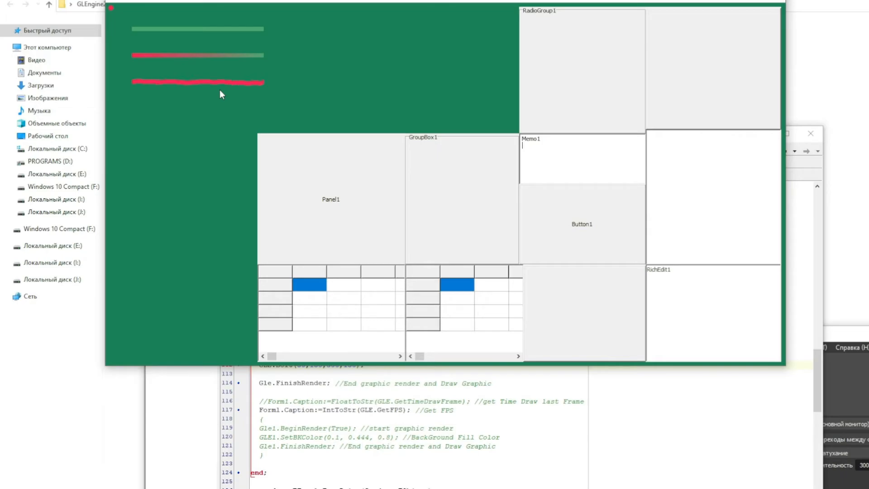
mouse_move(769, 9)
text(GLE.Arrow(50,200,);)
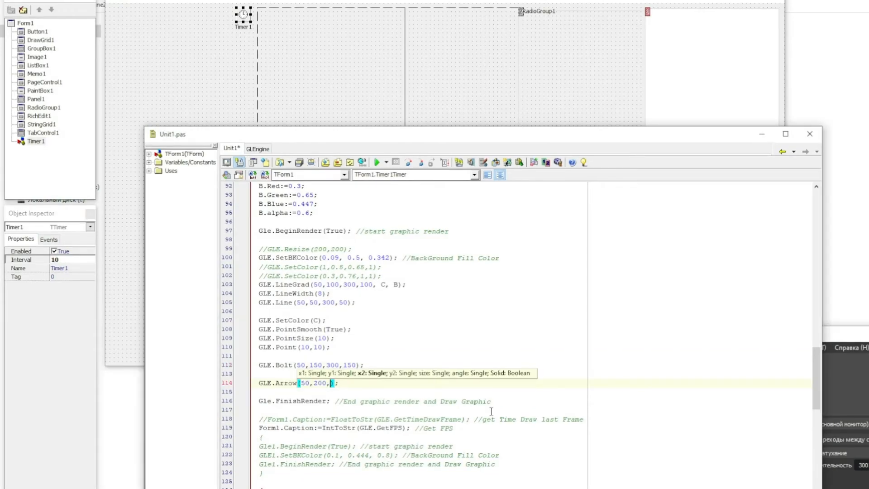
Step: Write GLE.Arrow(50,200,300,200,...,true) below the bolt, then revise its size and angle
text(300)
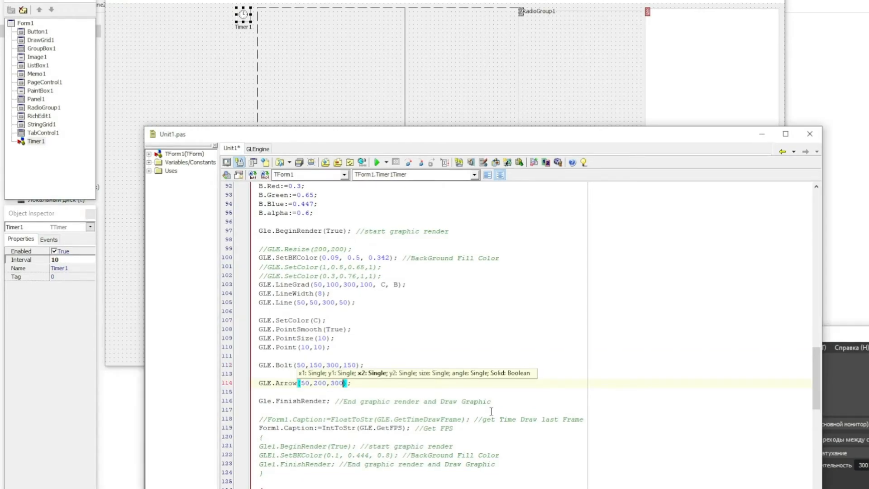
text(200)
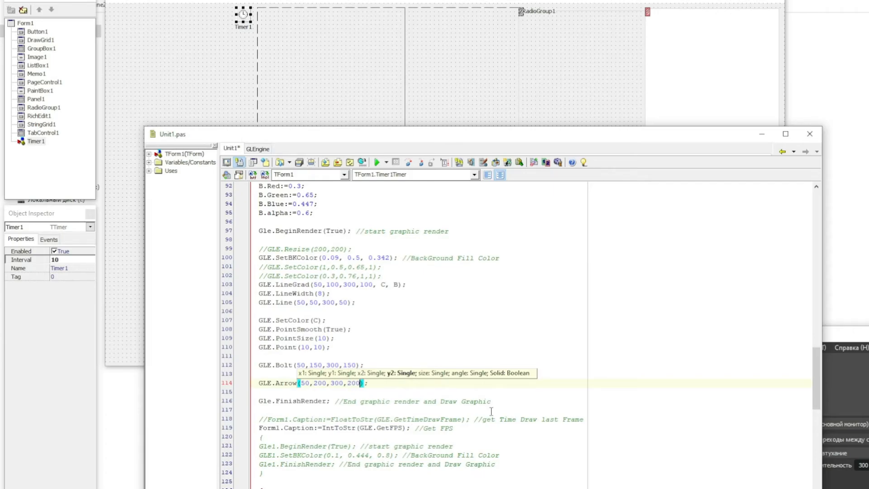
text(,)
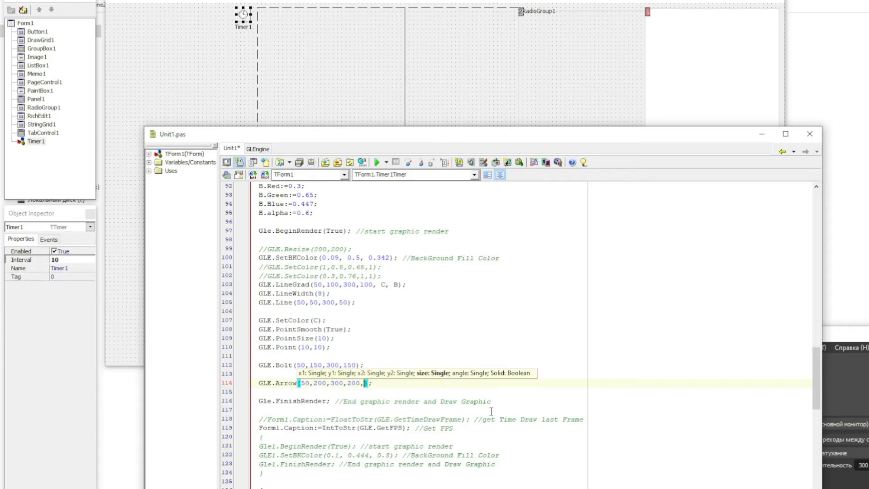
text(4,)
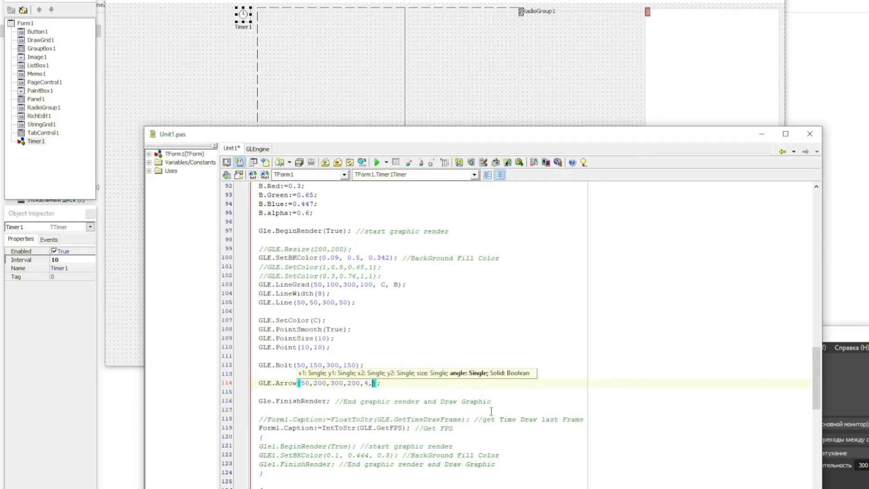
text(1)
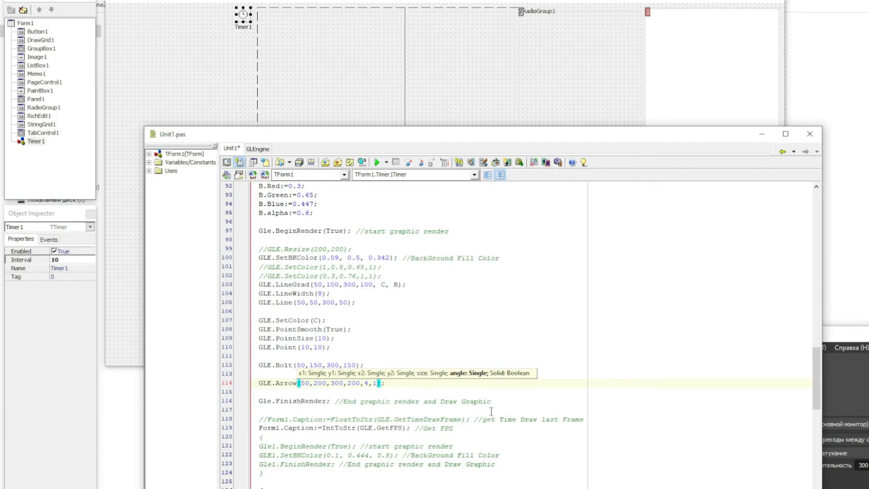
text(5,)
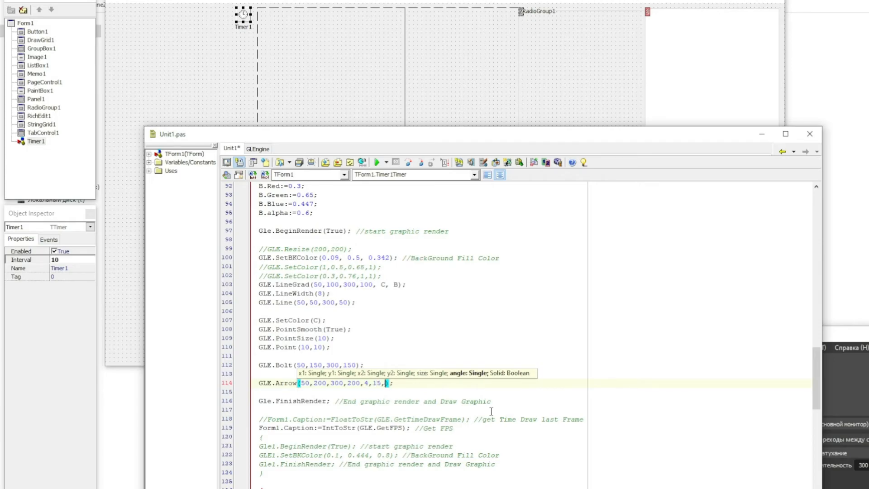
text(true)
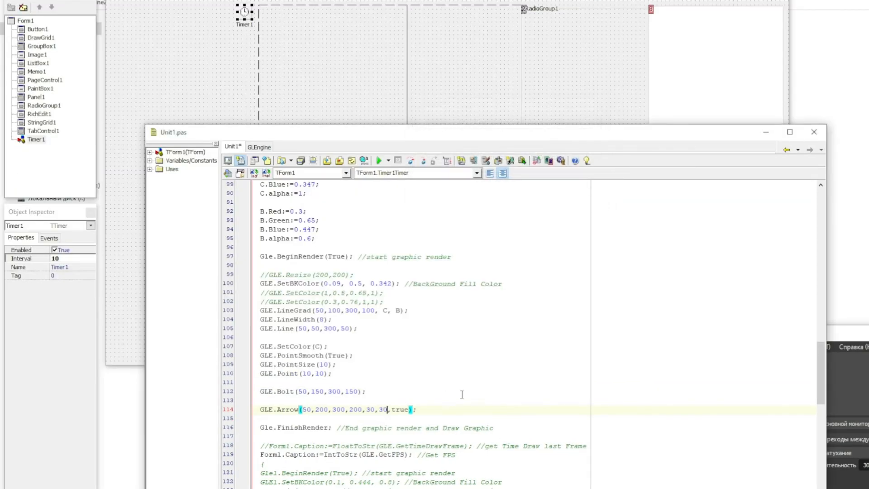
click(380, 159)
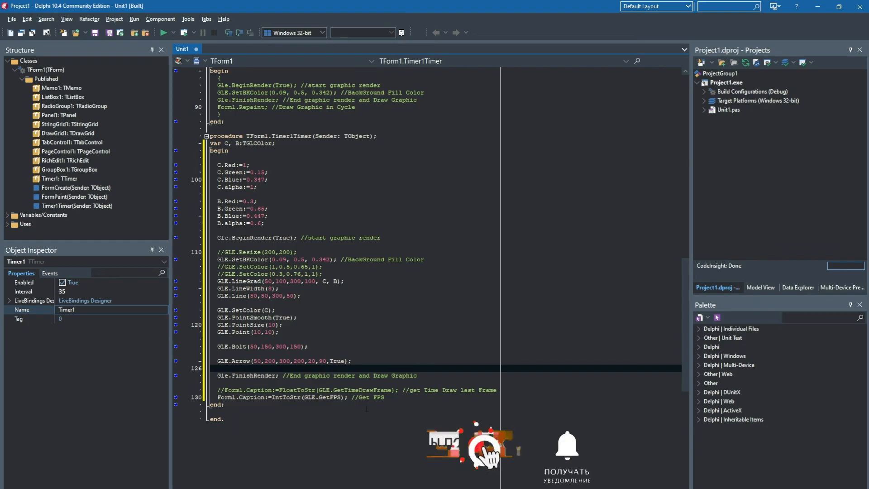
Step: Change the arrow's solid flag to False and run the project
click(163, 32)
text(Fals)
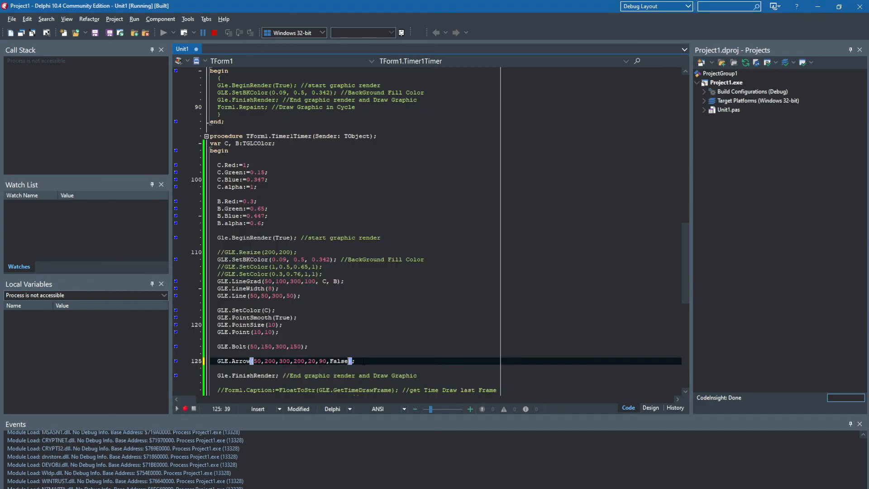
click(176, 33)
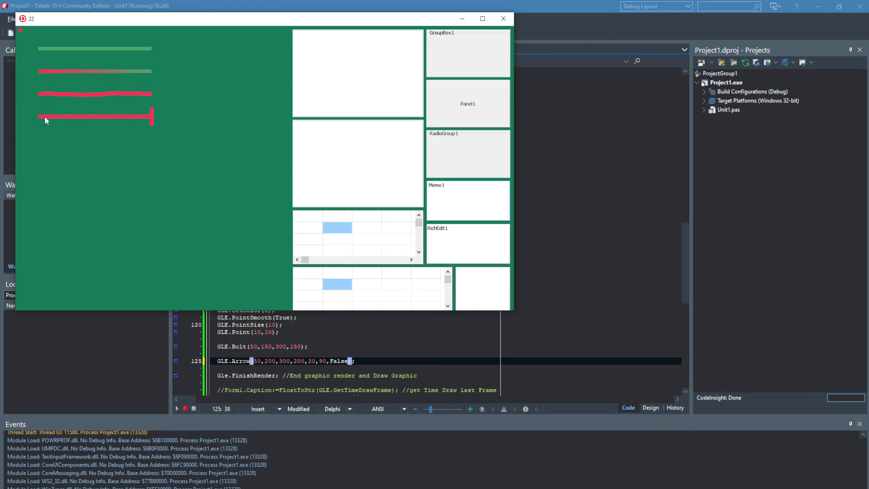